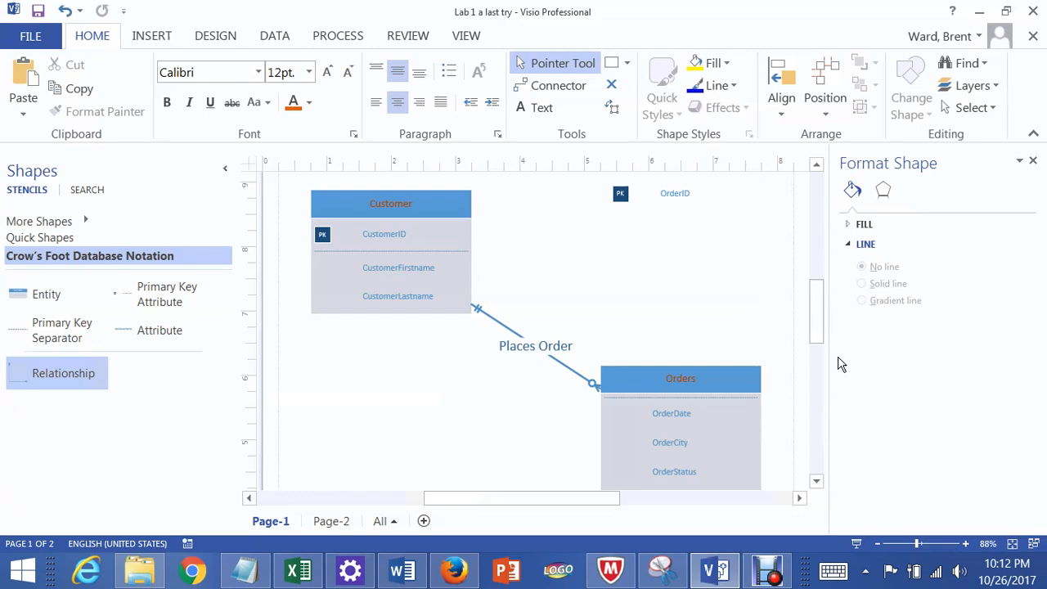
mouse_move(567, 362)
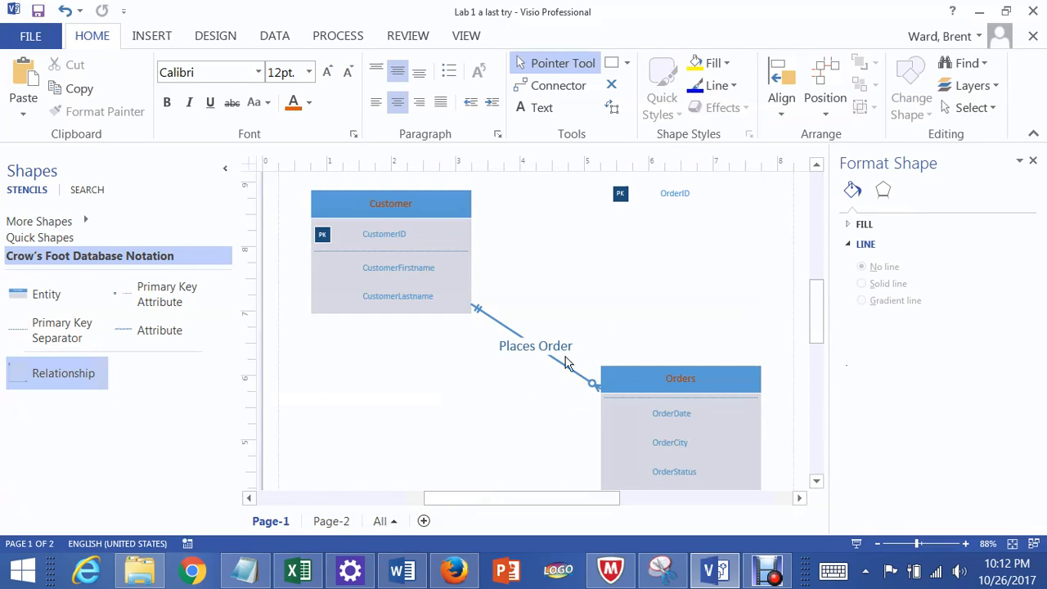
Open the FILE Backstage Info page for the Lab 1 a last try drawing
click(31, 34)
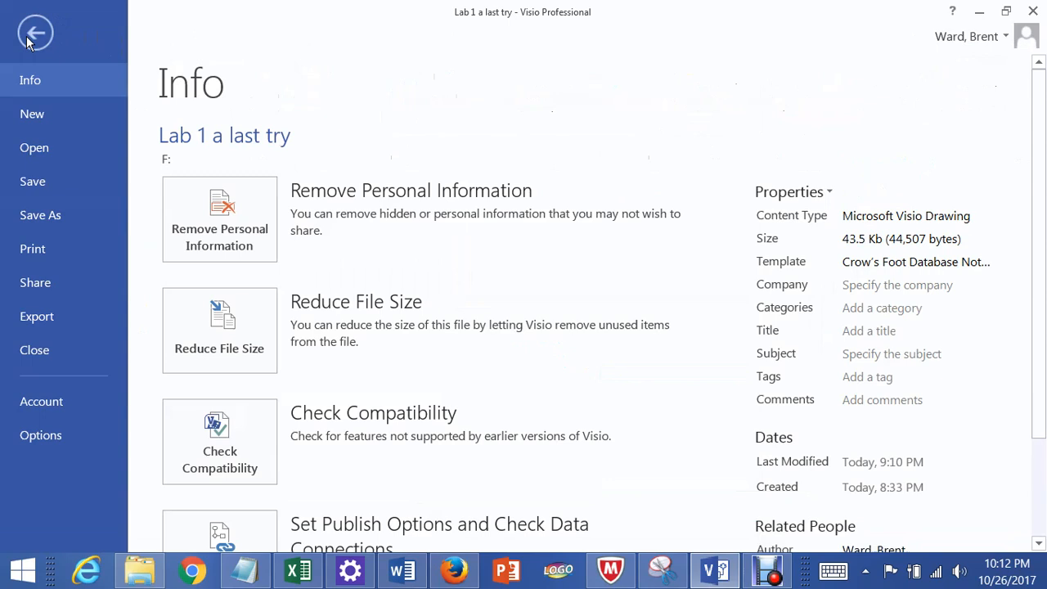
Save a copy named 'Lab 1 a For Youtube Video' to the Desktop, then return to the diagram
click(40, 215)
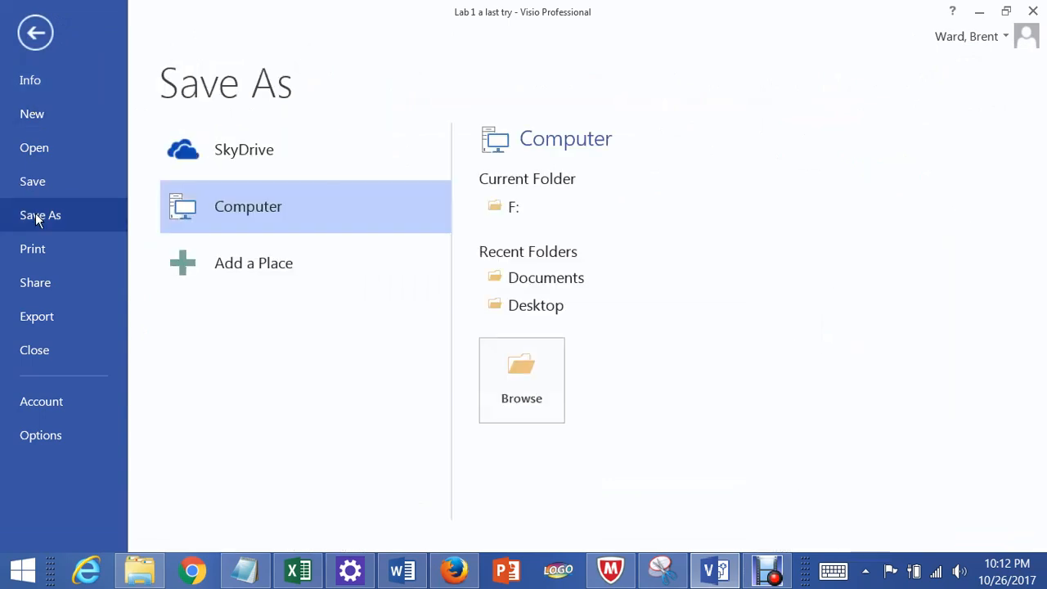
mouse_move(182, 224)
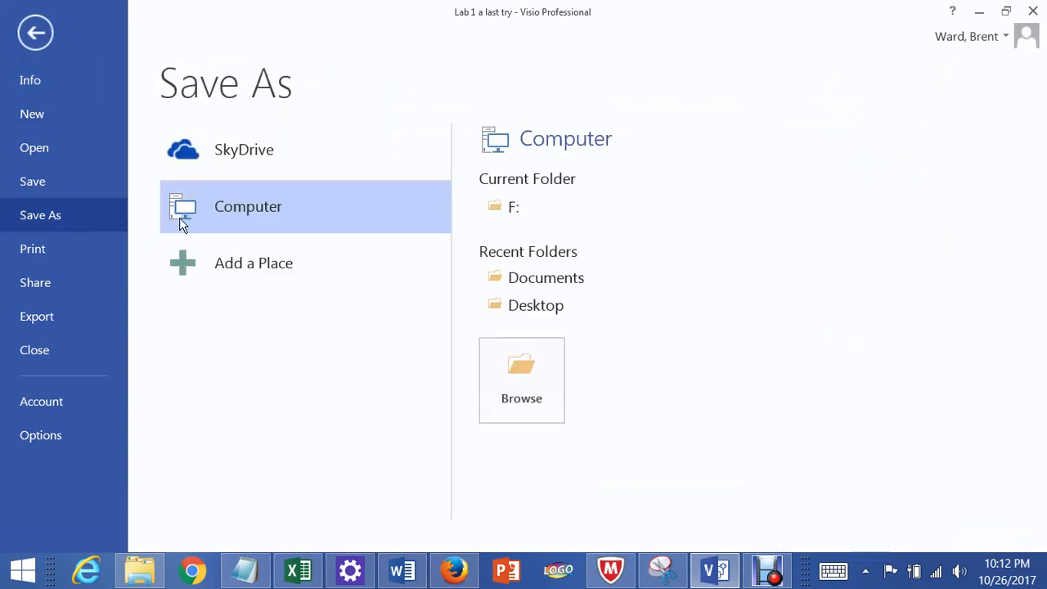
mouse_move(533, 318)
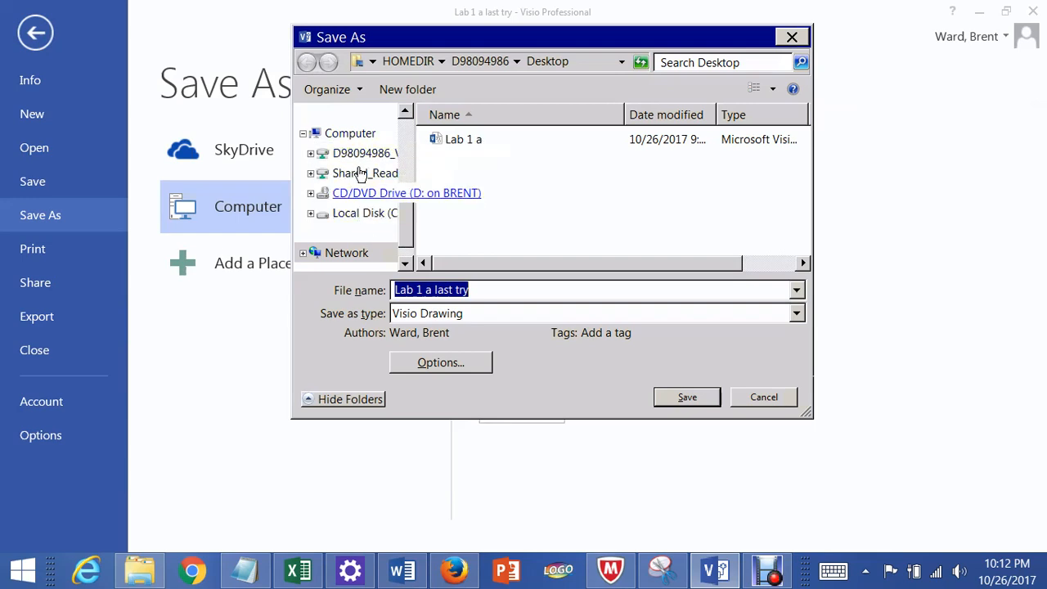
mouse_move(355, 160)
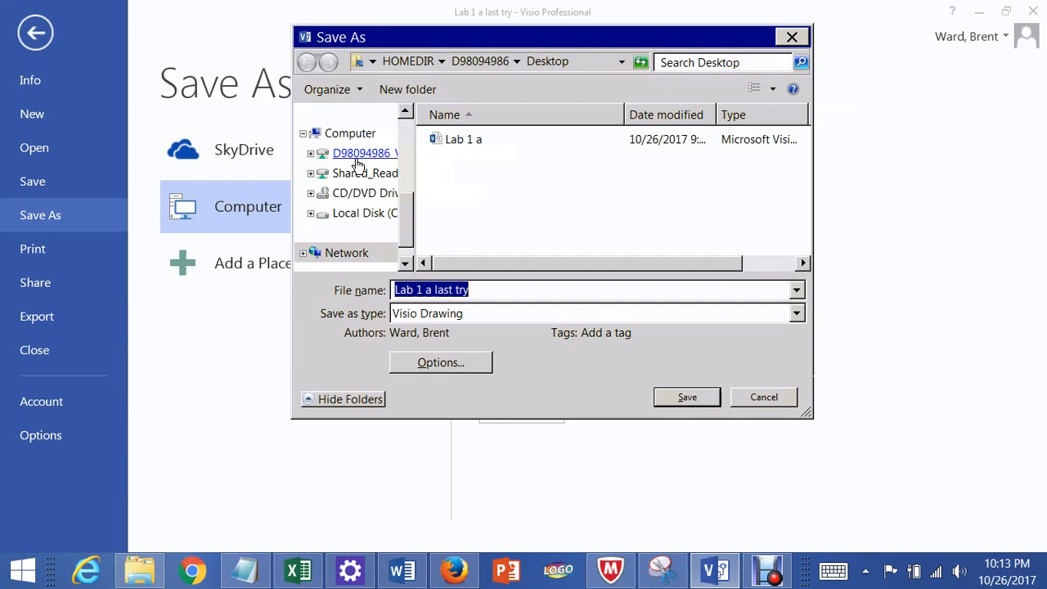
mouse_move(363, 165)
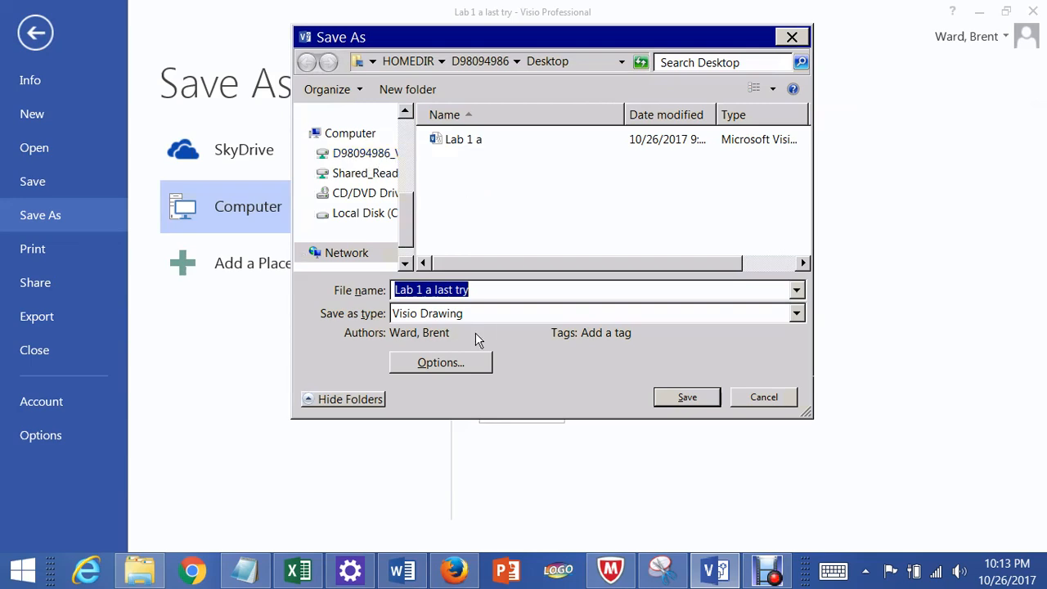
click(436, 289)
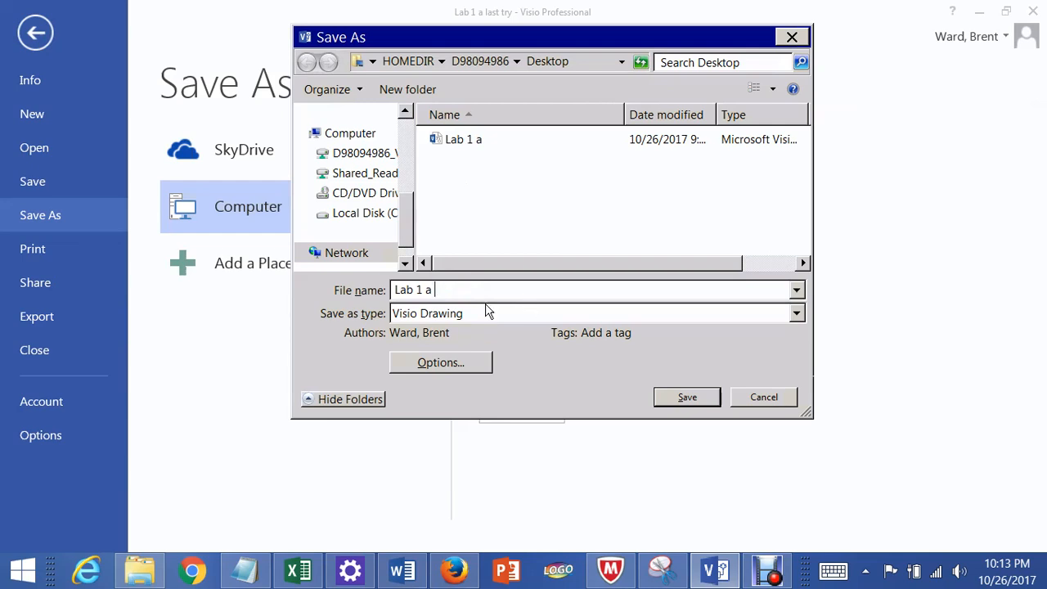
text(For Youtube Video)
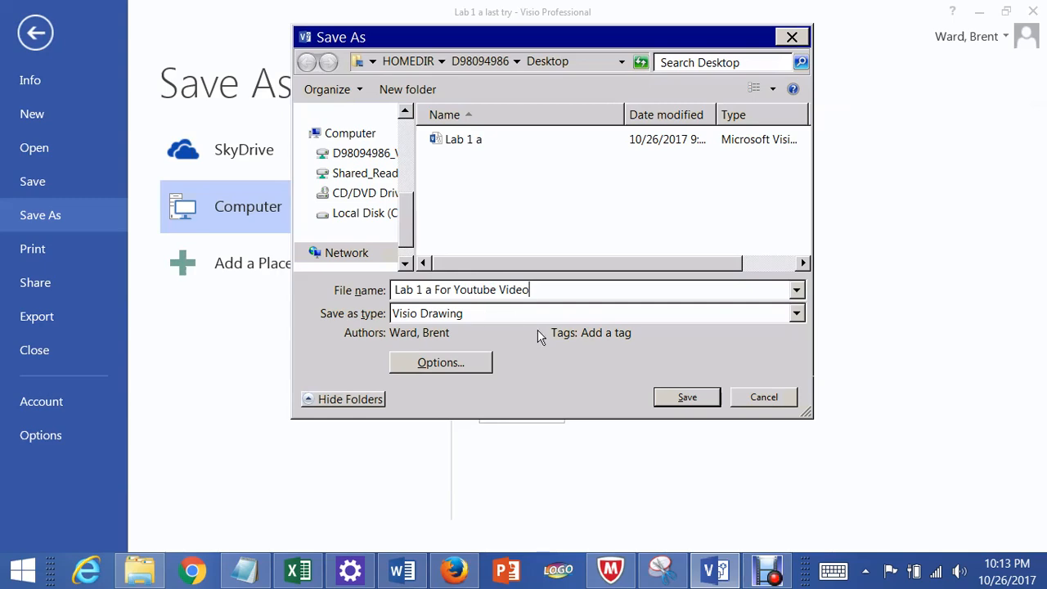
click(763, 397)
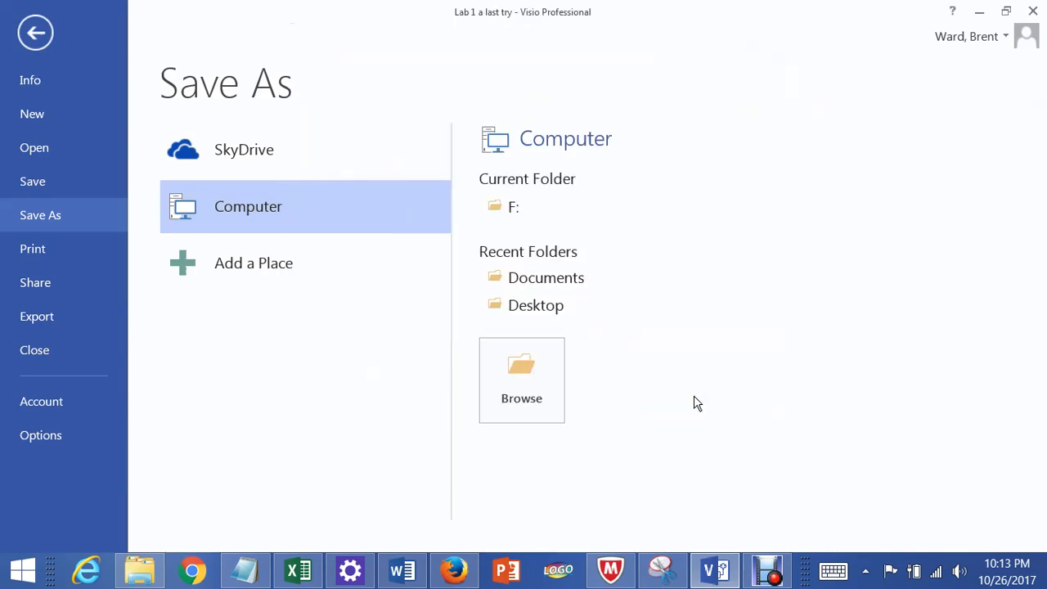
click(35, 32)
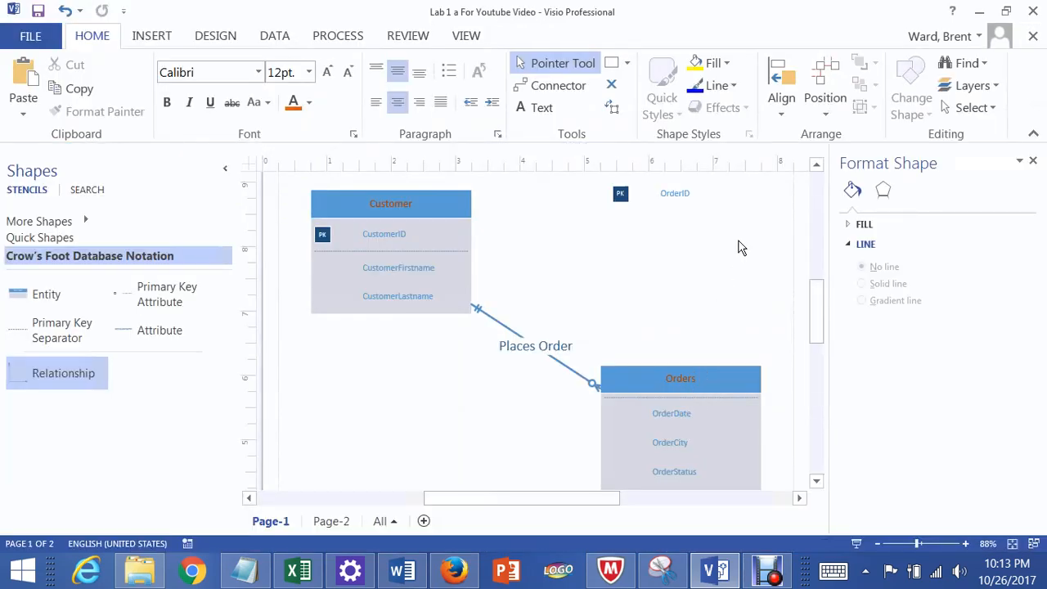
mouse_move(742, 552)
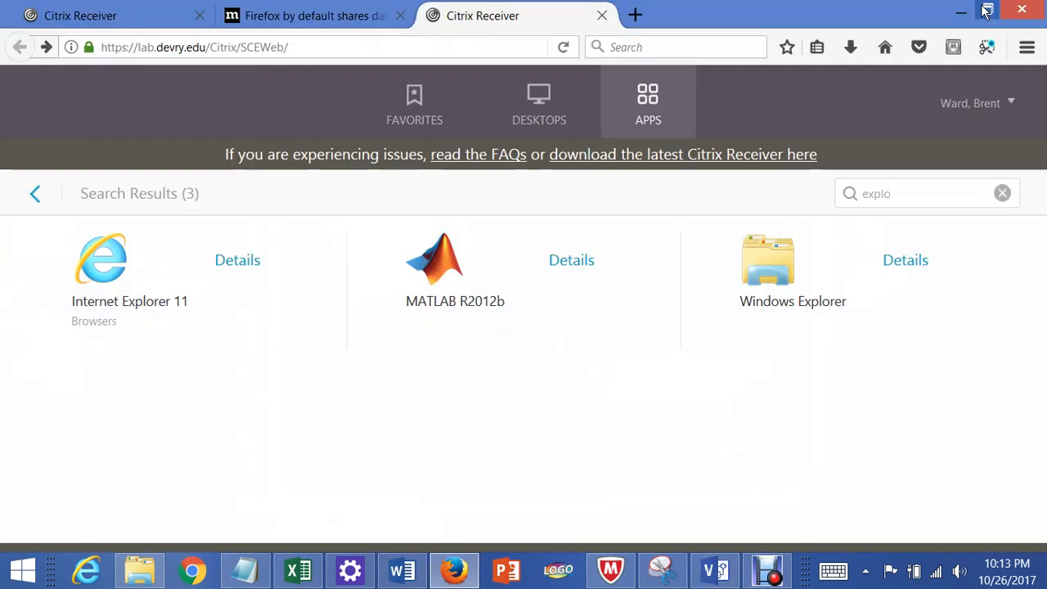
mouse_move(767, 284)
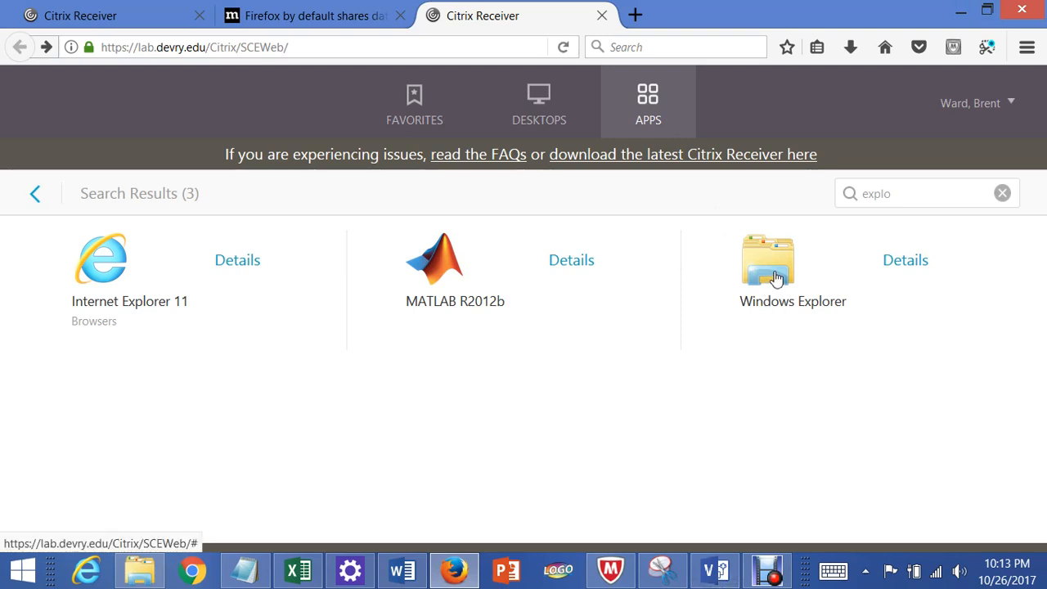
mouse_move(781, 275)
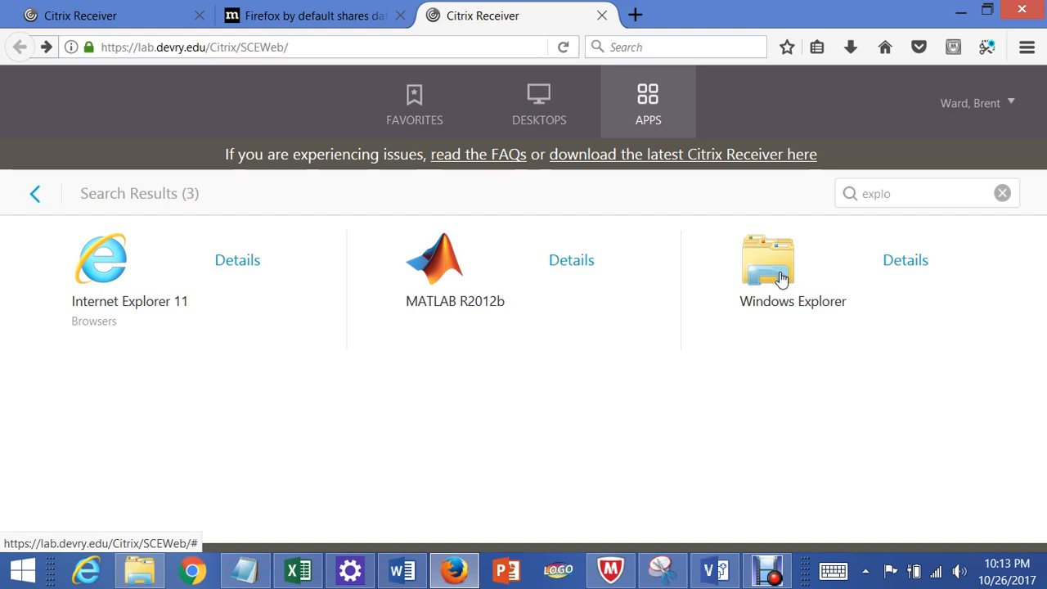
mouse_move(777, 328)
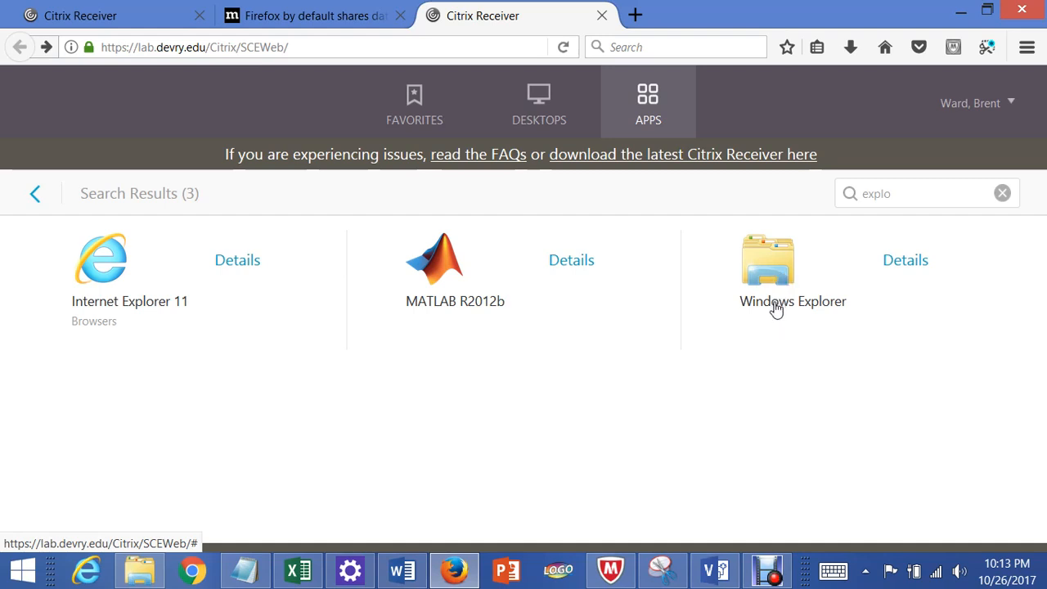
mouse_move(711, 571)
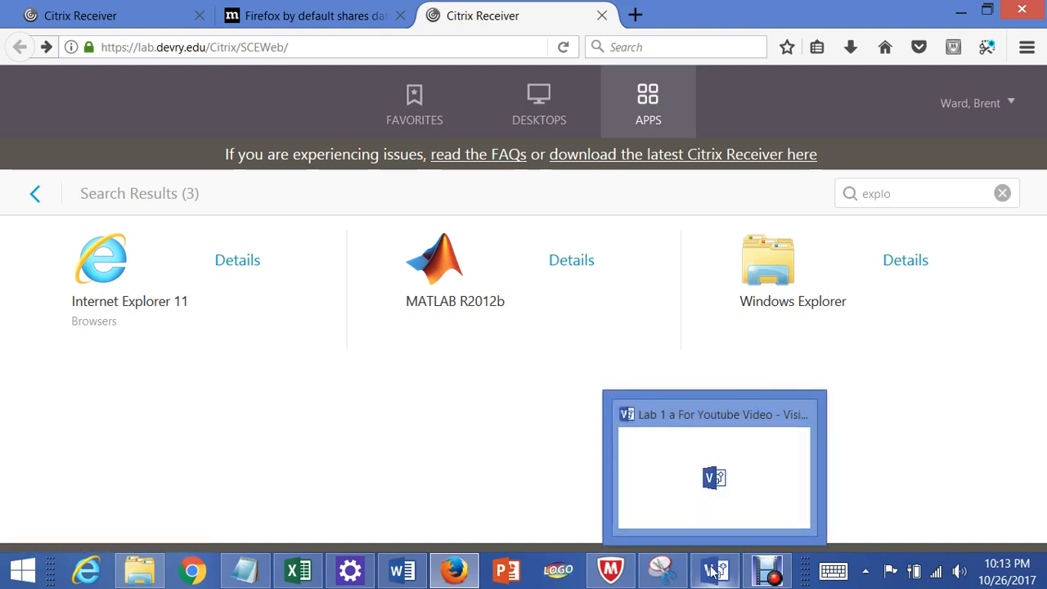
Bring Visio back to the front and start Save As for another copy
click(709, 569)
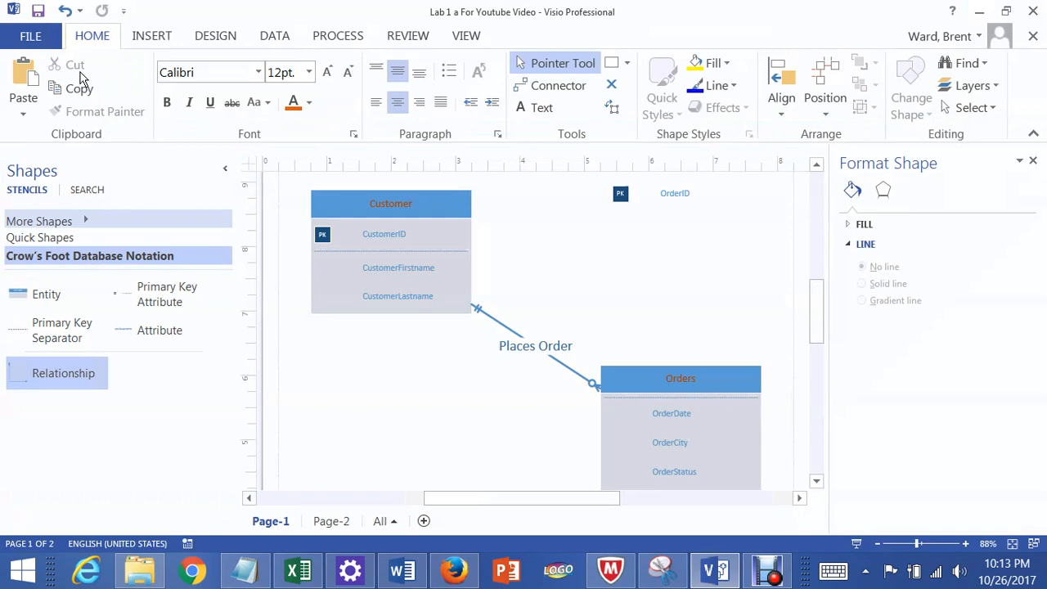
click(33, 36)
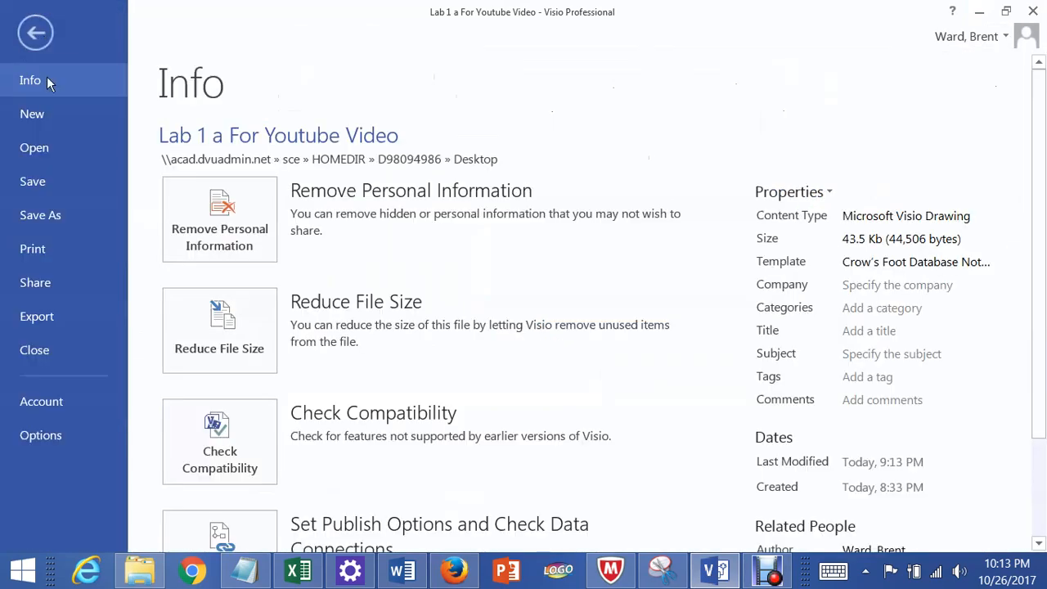
click(40, 214)
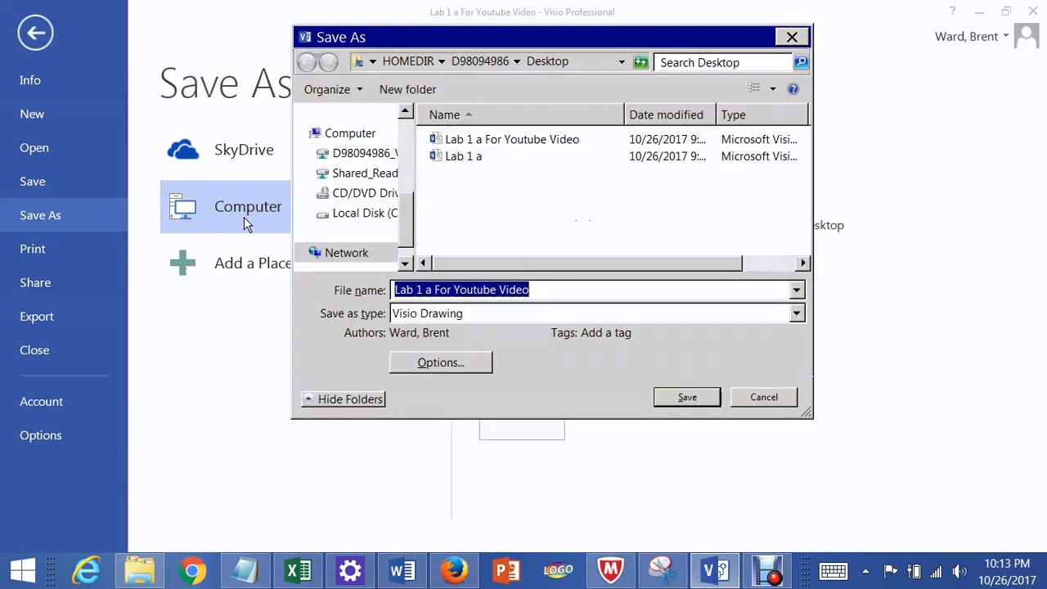
mouse_move(415, 196)
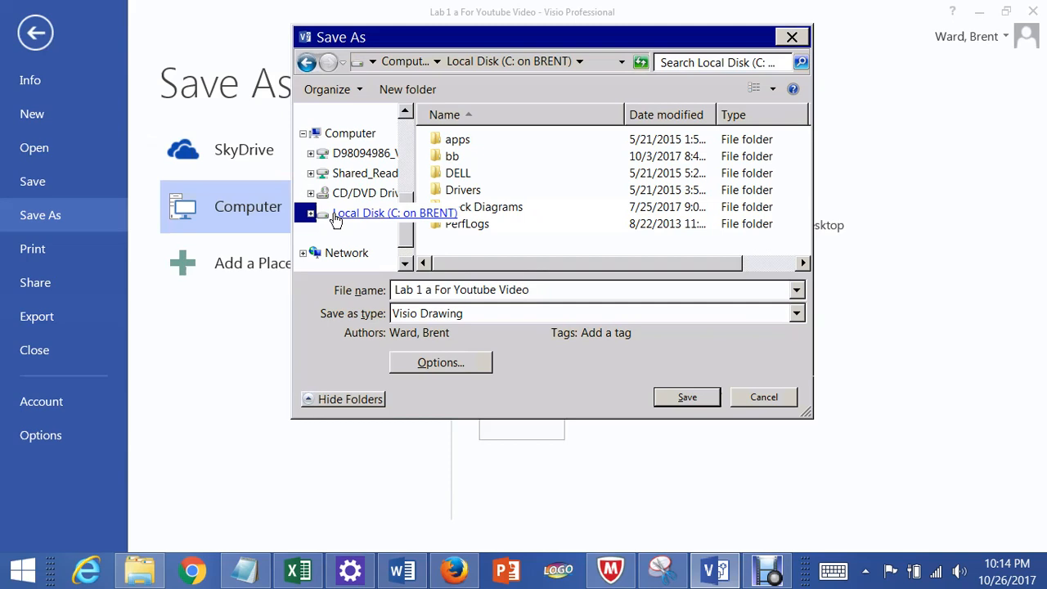
Navigate the Save As dialog to Local Disk (C:) > Users > bwardmusic > Desktop
click(394, 212)
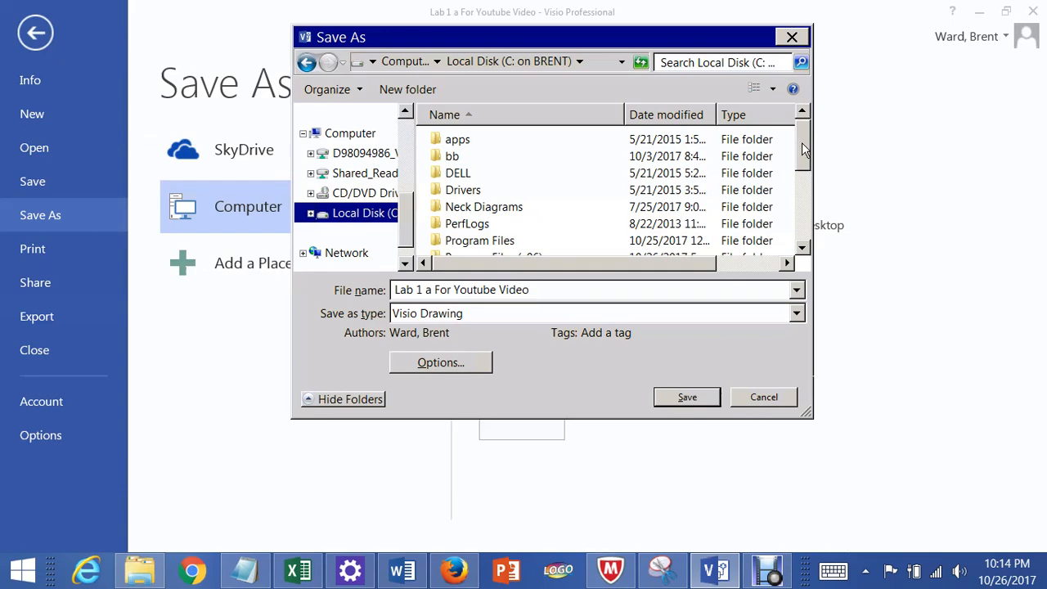
scroll(down, 3)
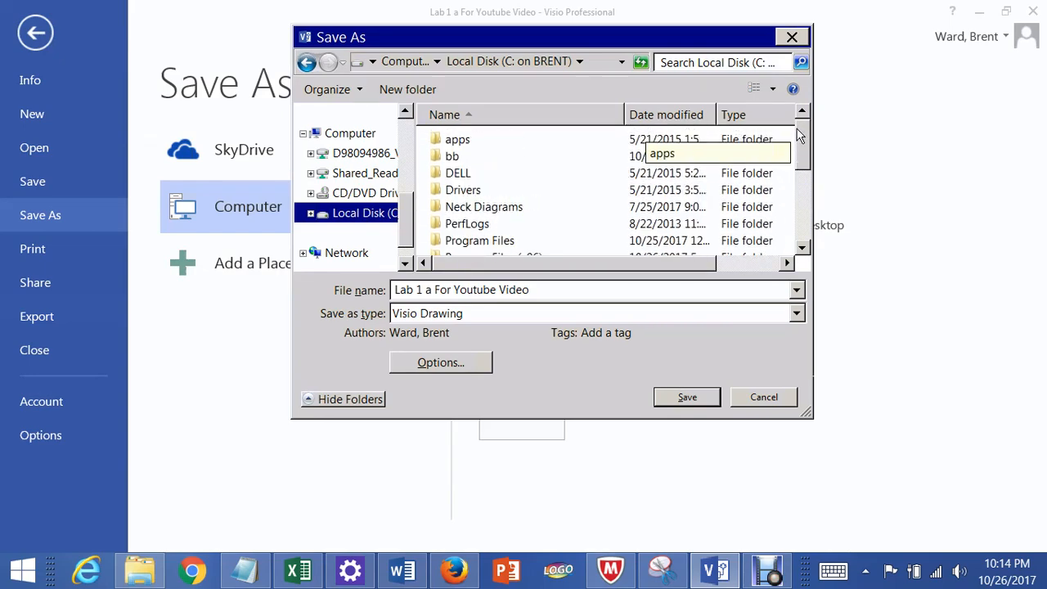
scroll(down, 3)
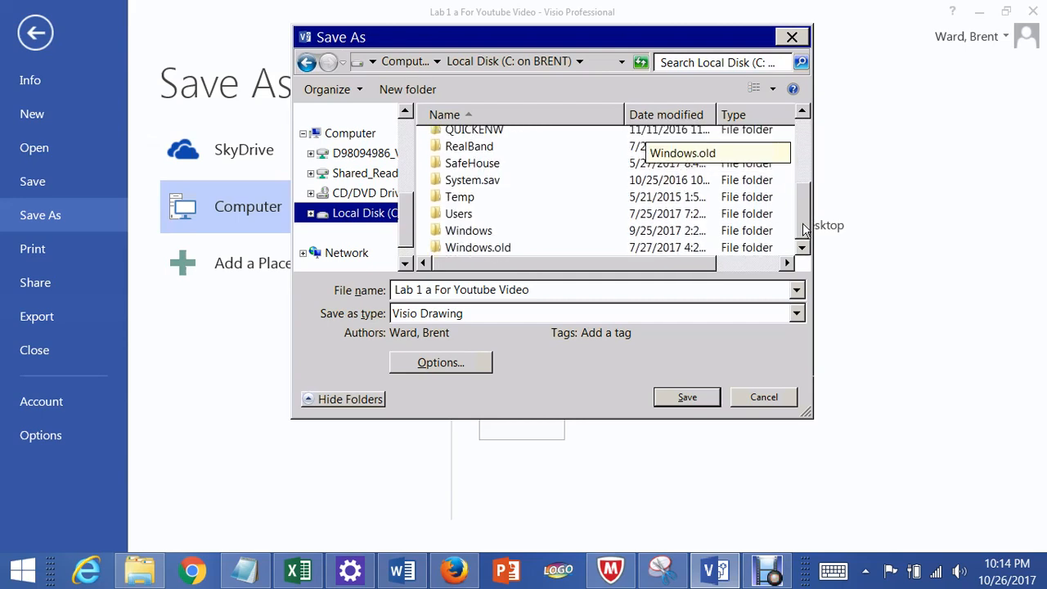
mouse_move(466, 216)
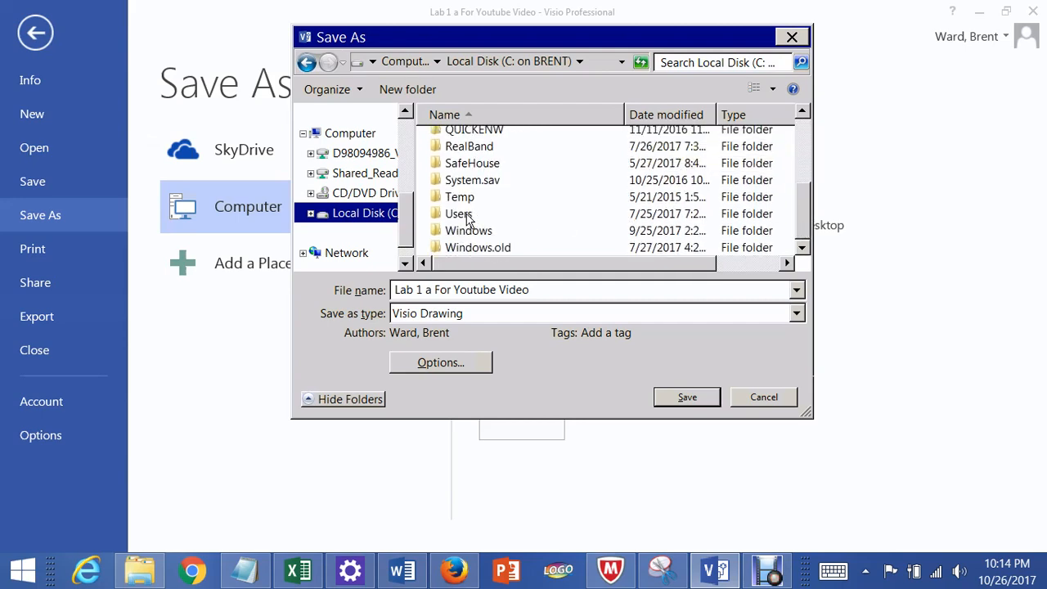
mouse_move(466, 214)
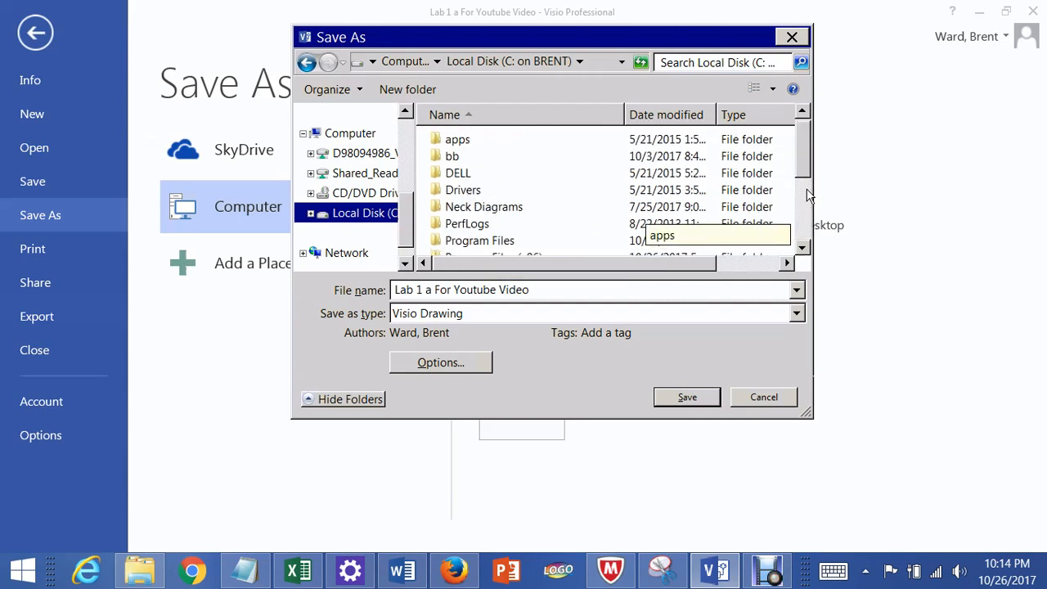
scroll(down, 3)
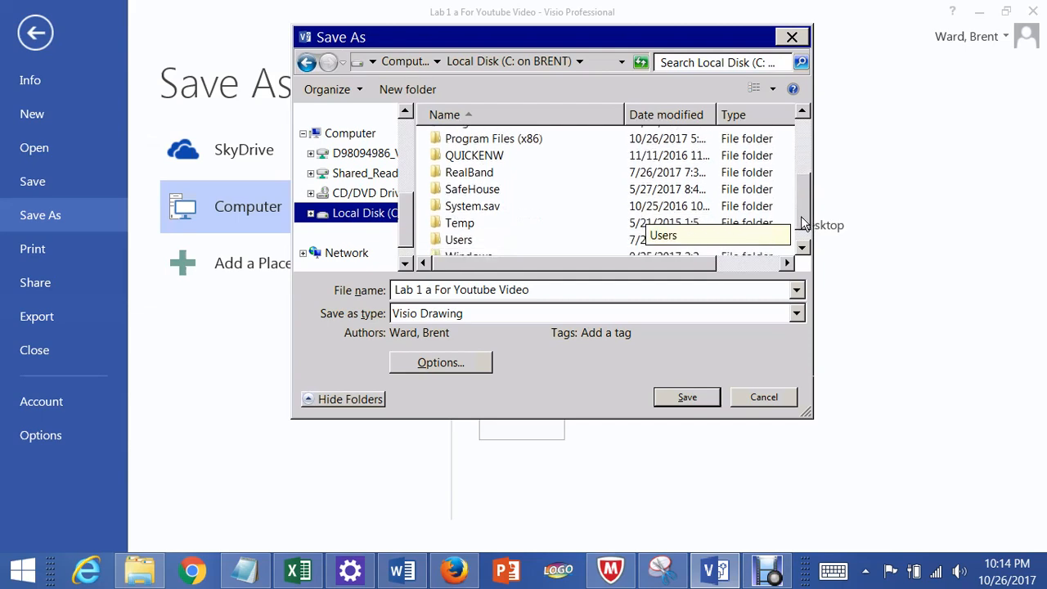
click(458, 233)
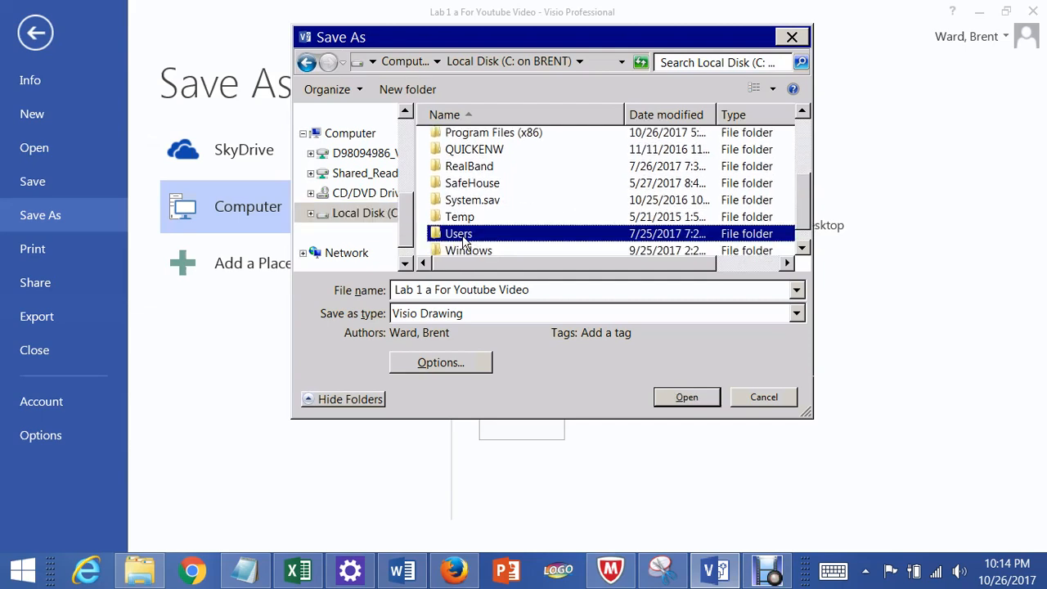
double_click(458, 233)
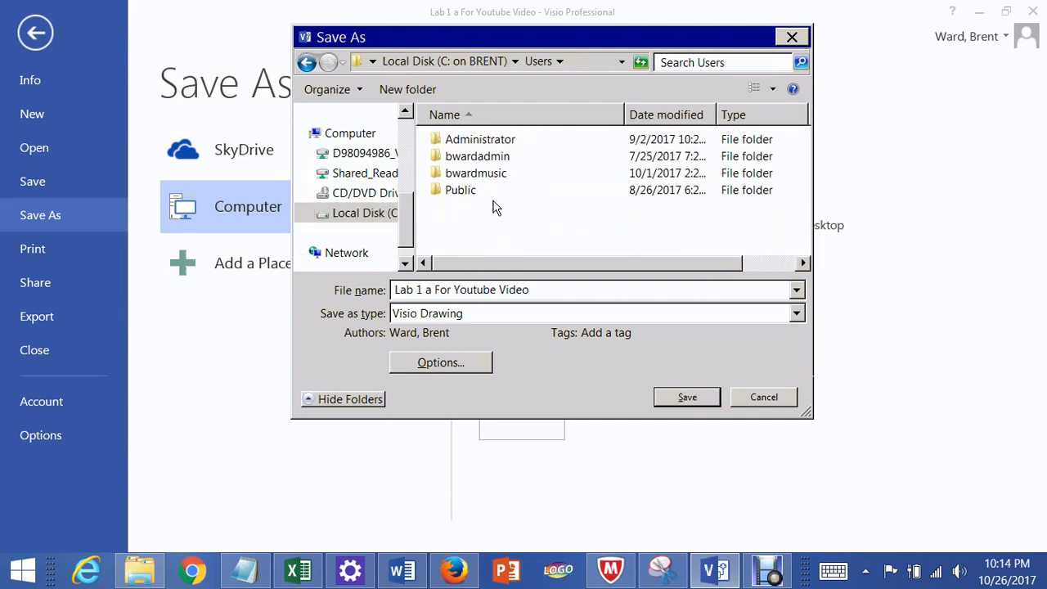
mouse_move(468, 173)
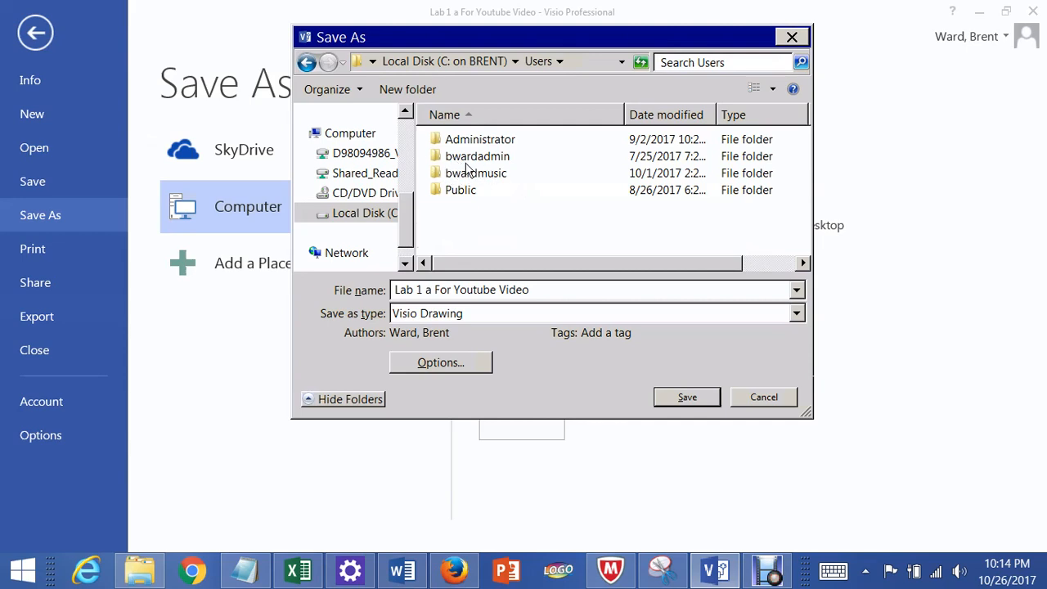
mouse_move(488, 183)
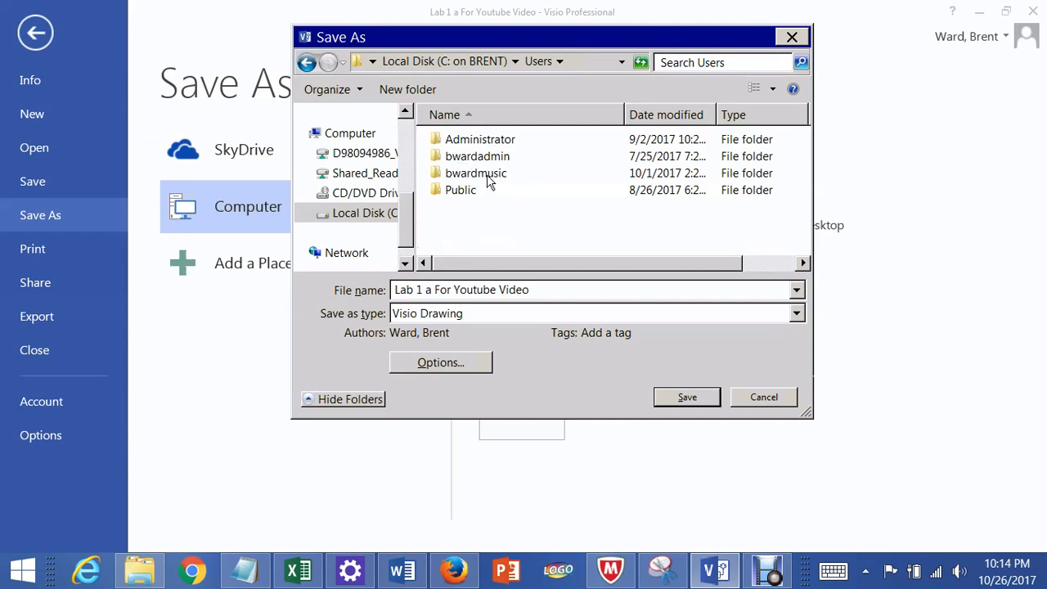
click(476, 173)
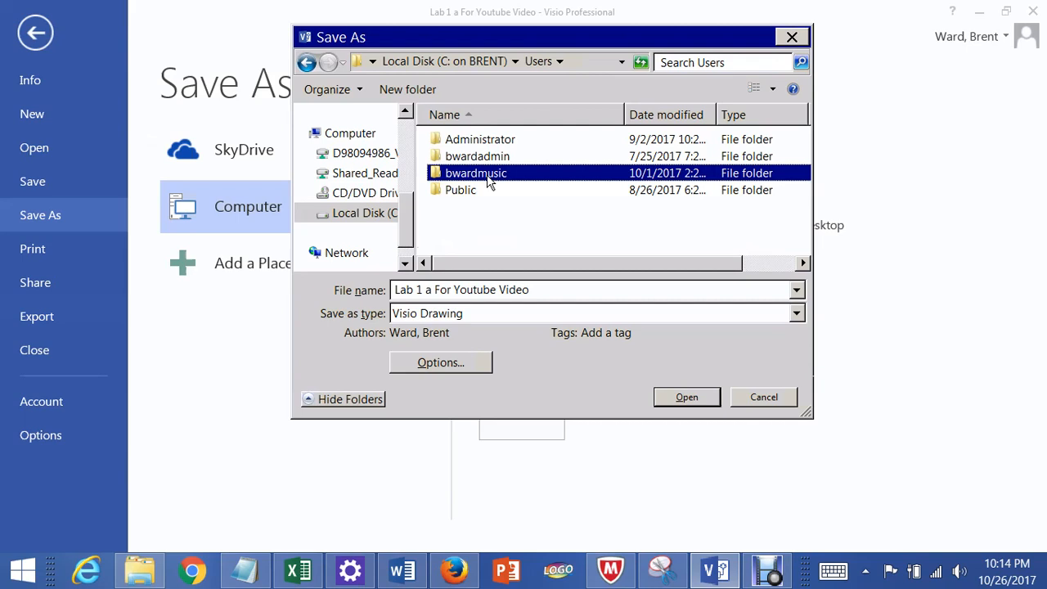
double_click(471, 173)
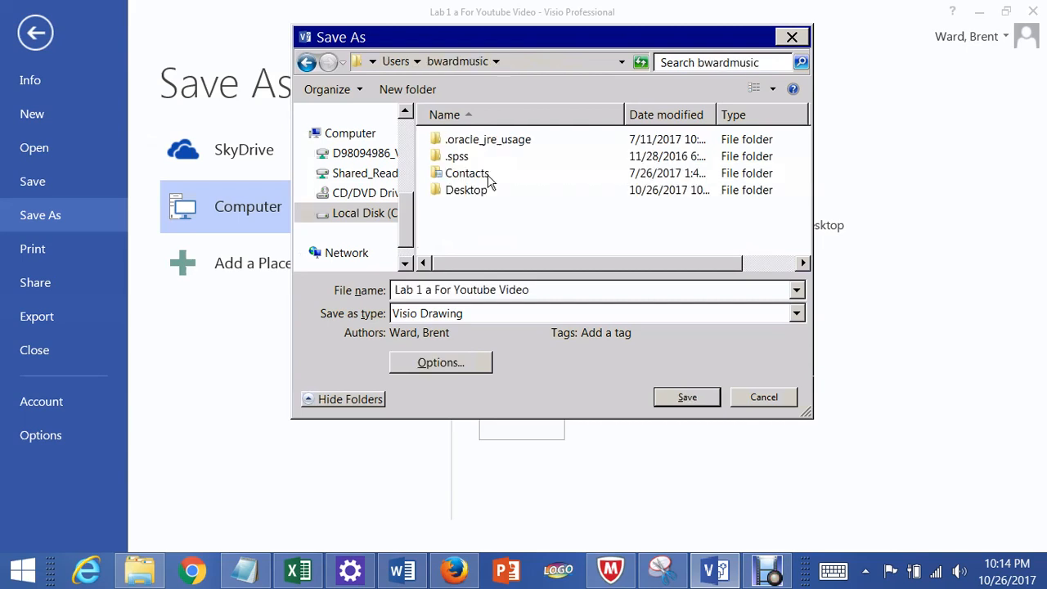
scroll(down, 3)
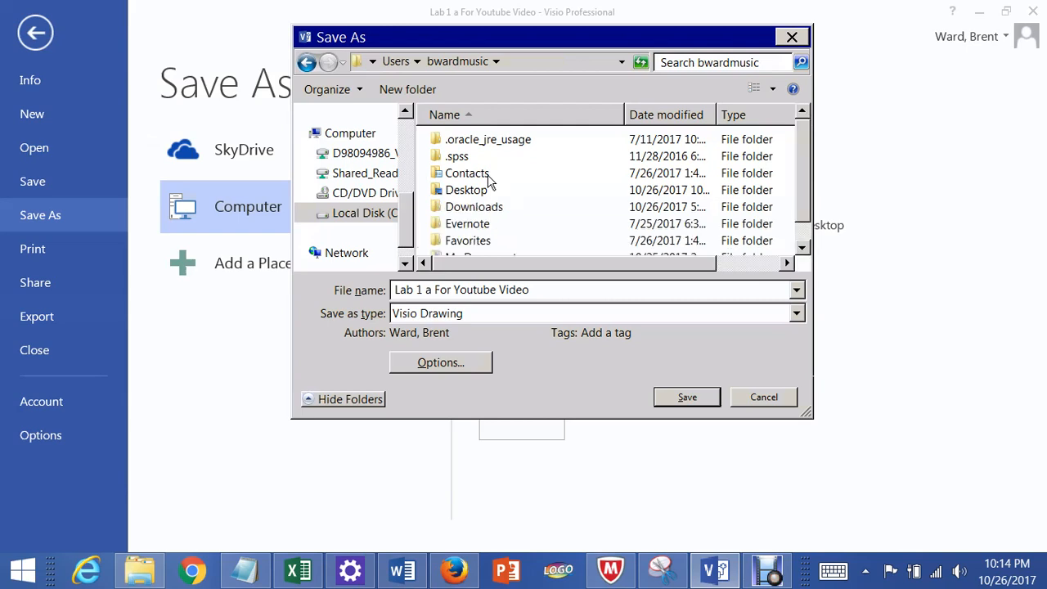
mouse_move(465, 195)
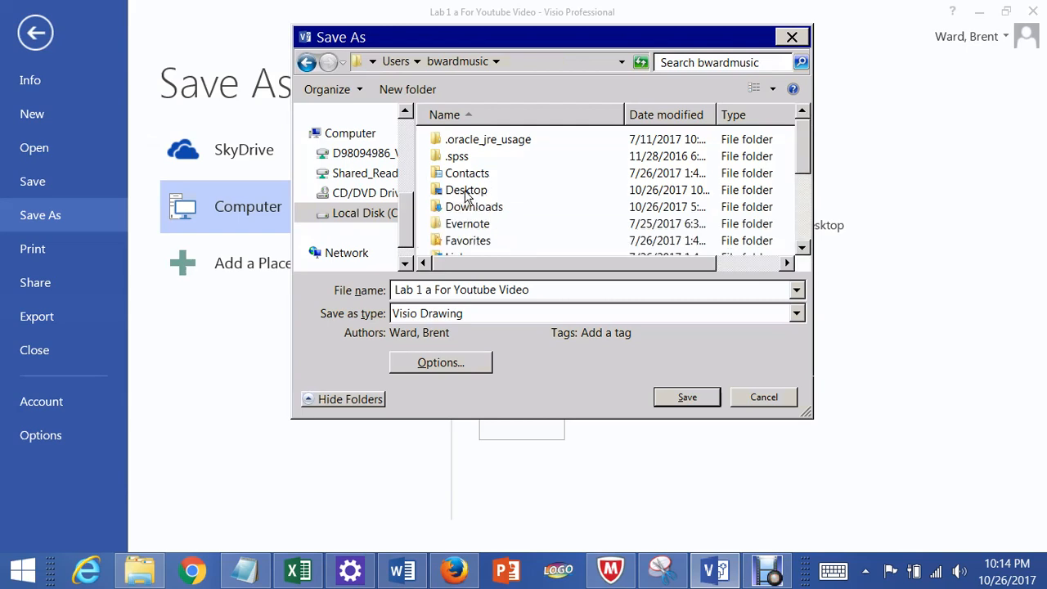
double_click(467, 189)
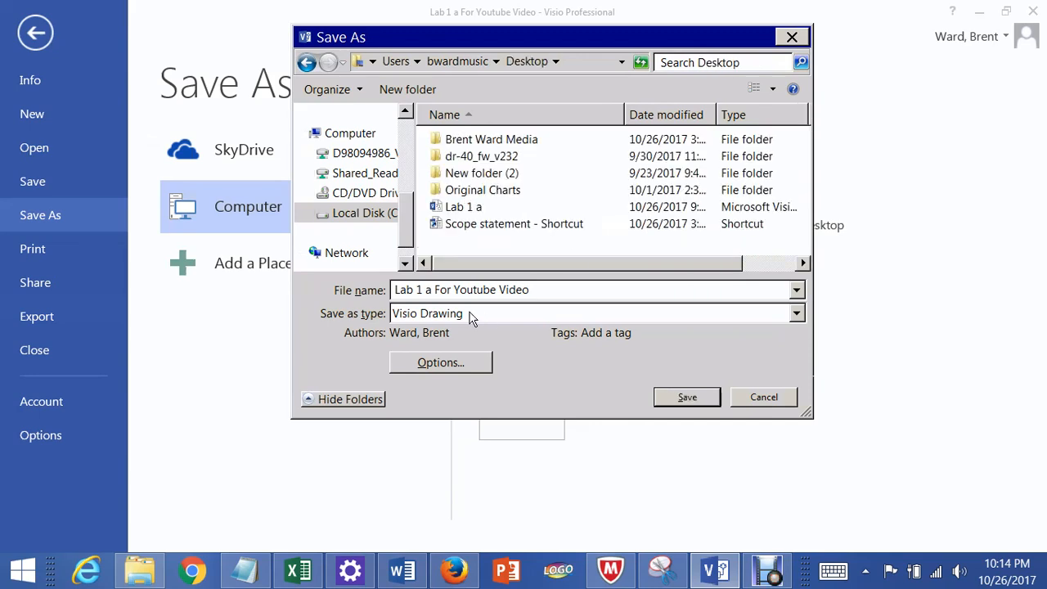
mouse_move(583, 318)
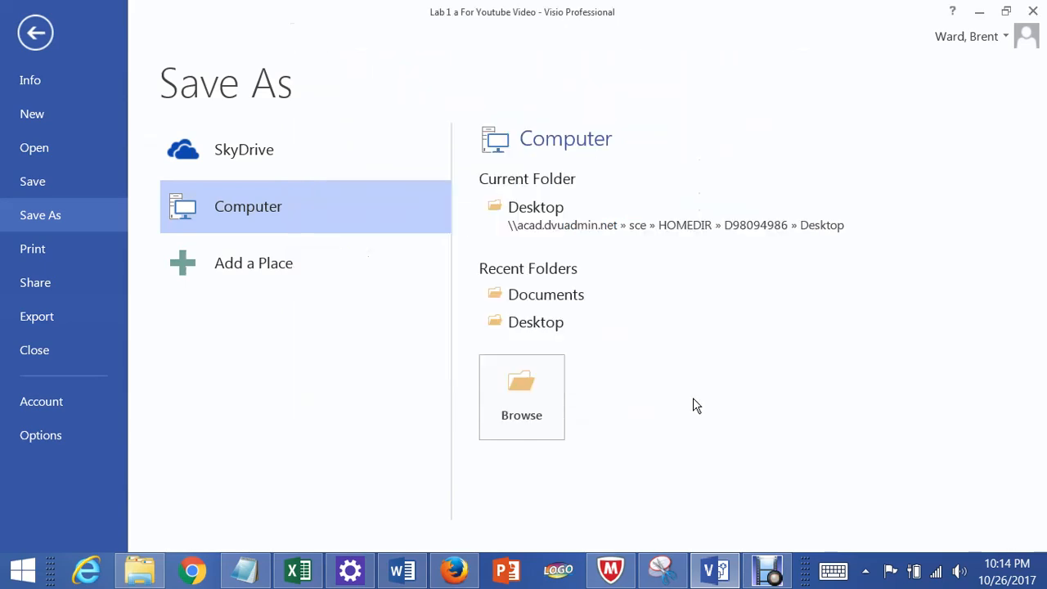
Leave the Backstage view while Lab 1 a For Youtube Video.vsdx finishes saving
click(35, 34)
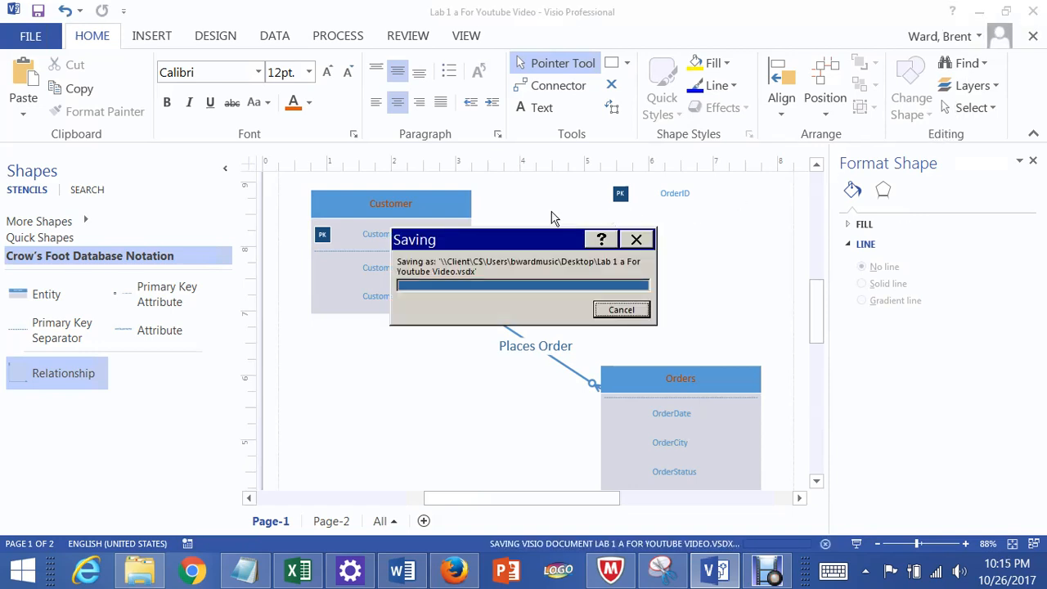
mouse_move(509, 272)
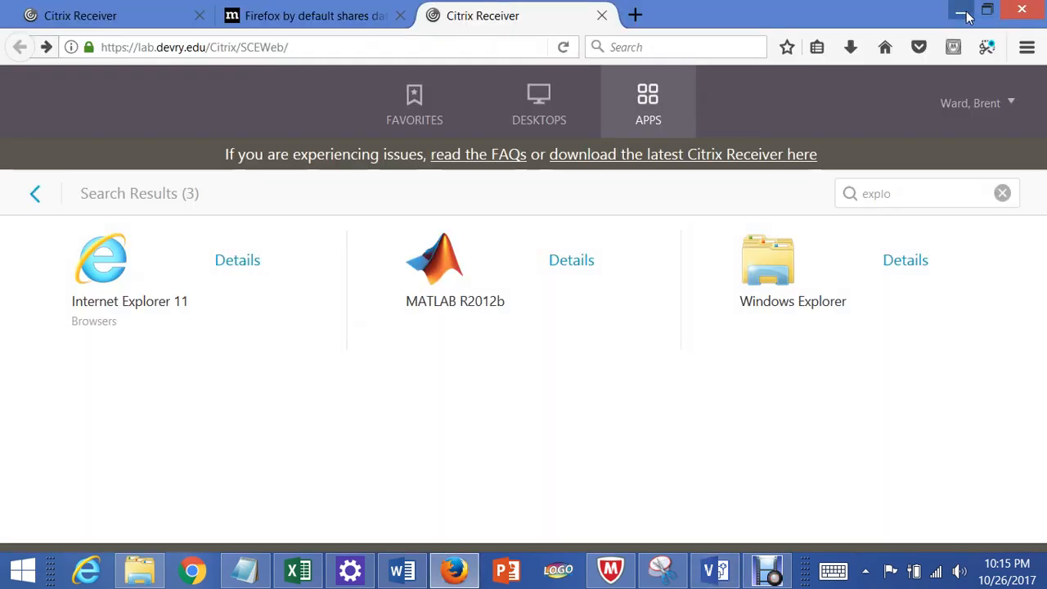
Minimize Firefox, confirm the new Visio file on the desktop, then stop the Debut recording
click(959, 9)
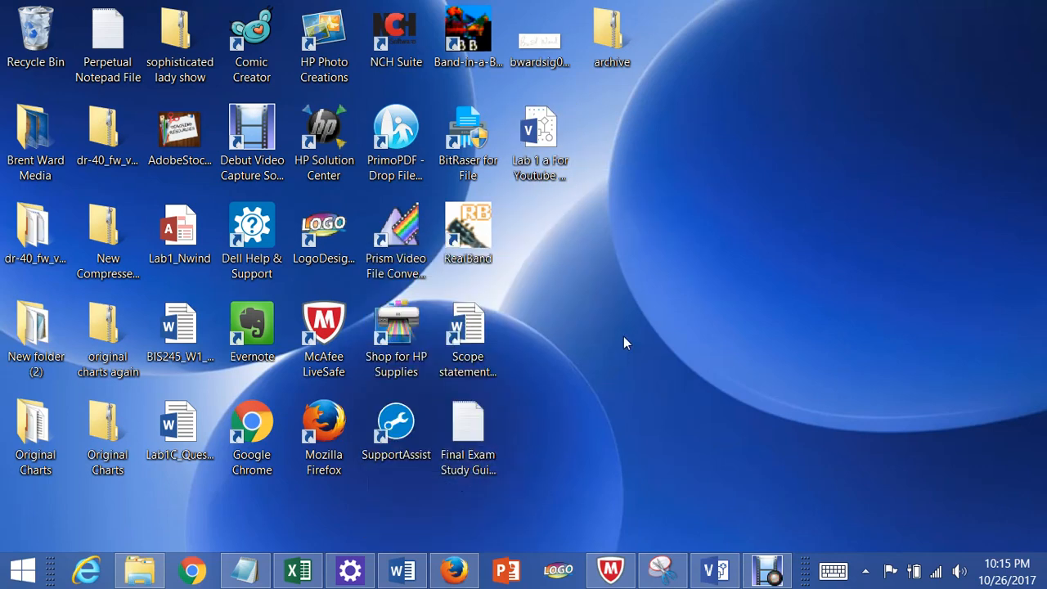
click(467, 135)
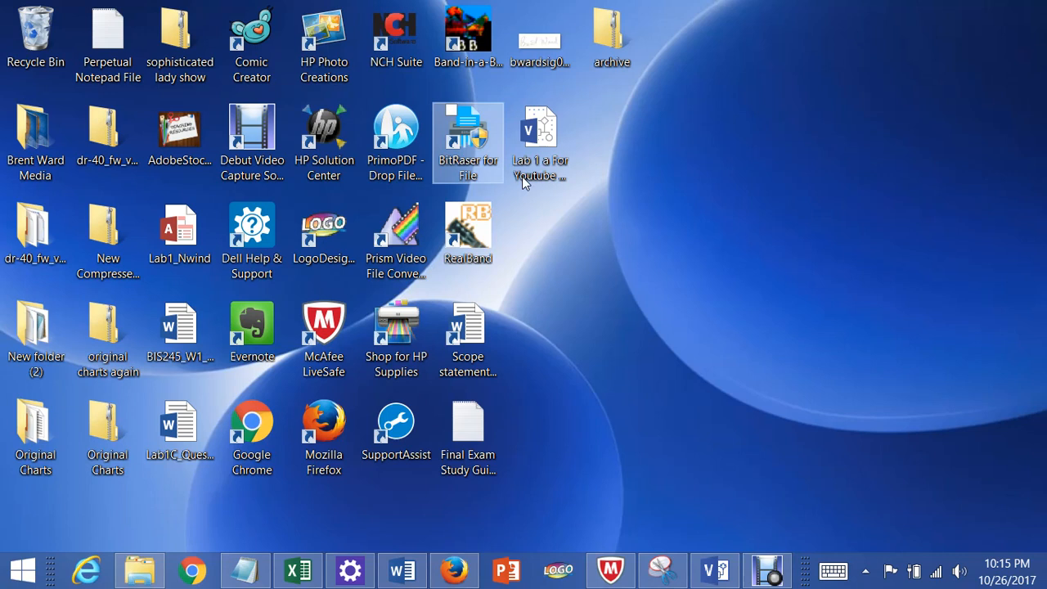
mouse_move(709, 201)
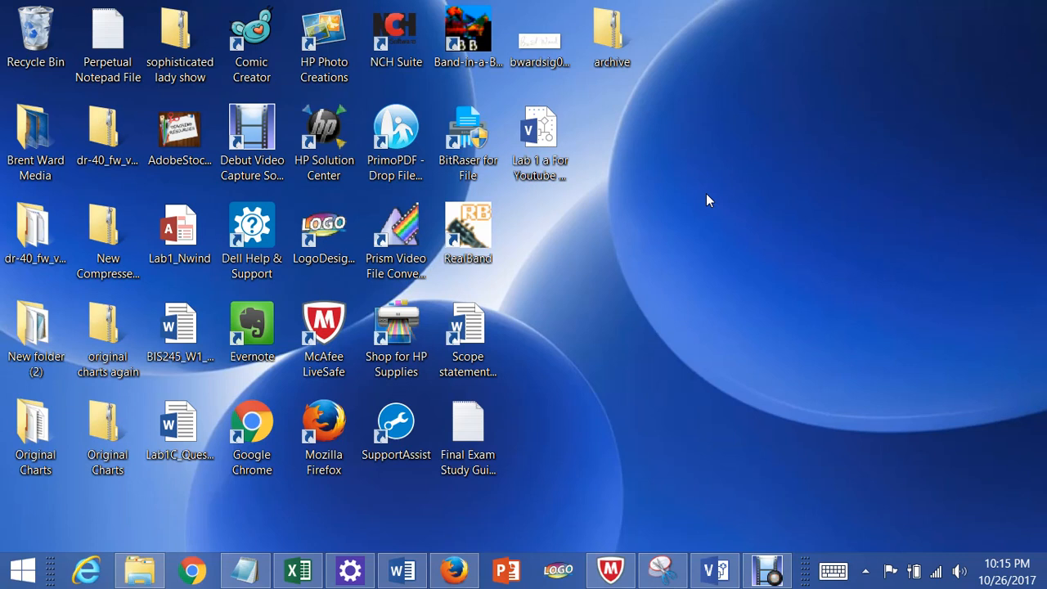
mouse_move(538, 126)
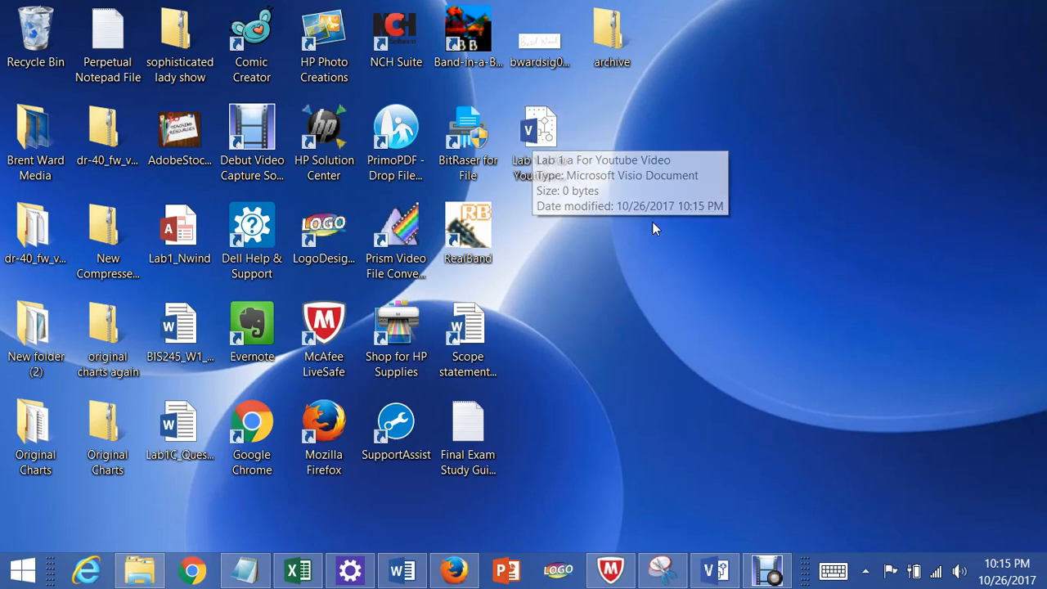
mouse_move(691, 356)
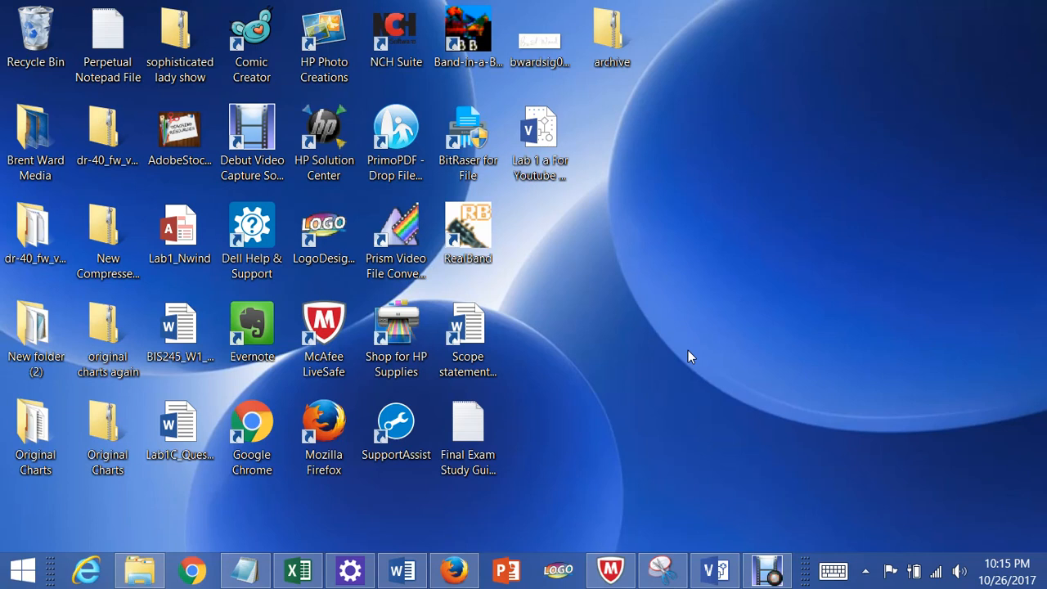
click(539, 143)
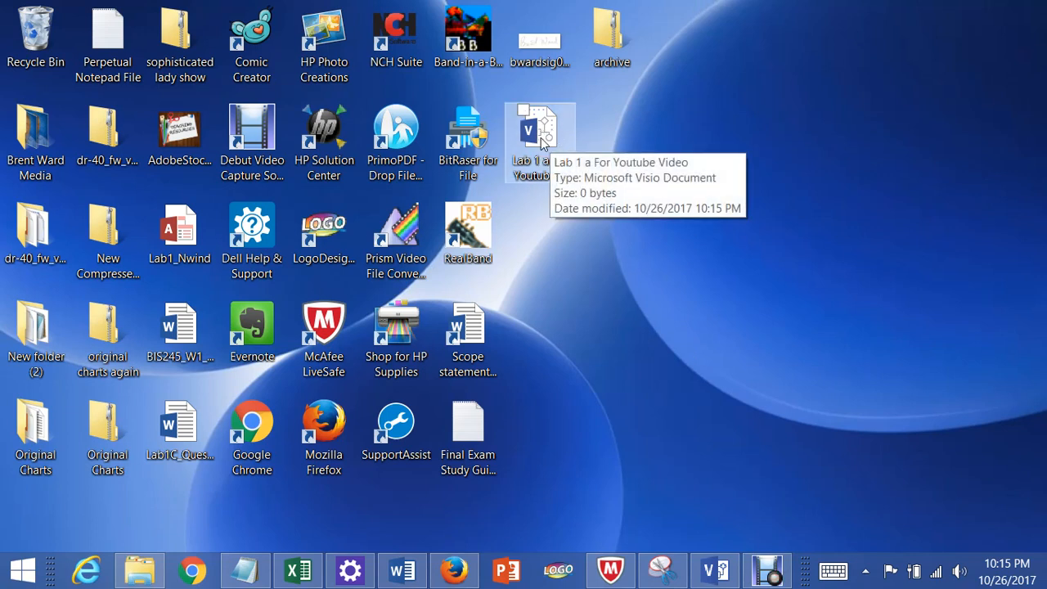
mouse_move(751, 462)
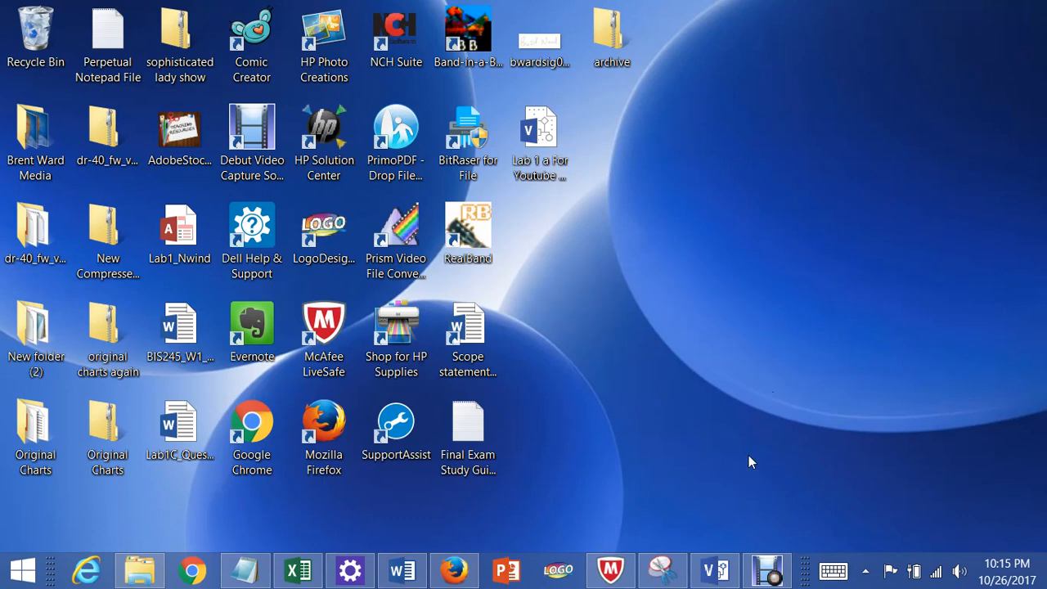
click(766, 568)
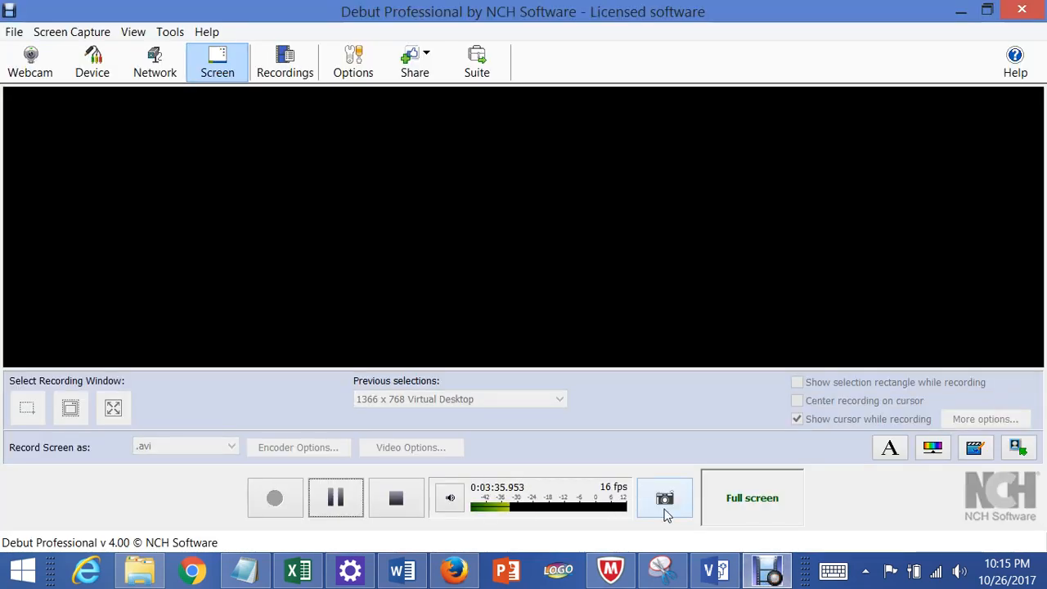
click(396, 498)
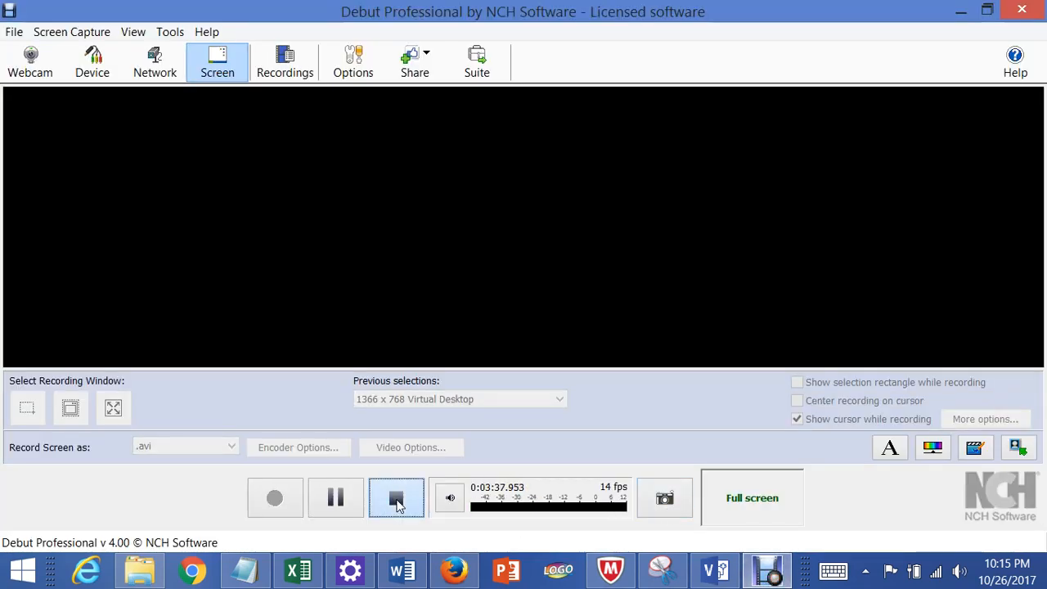